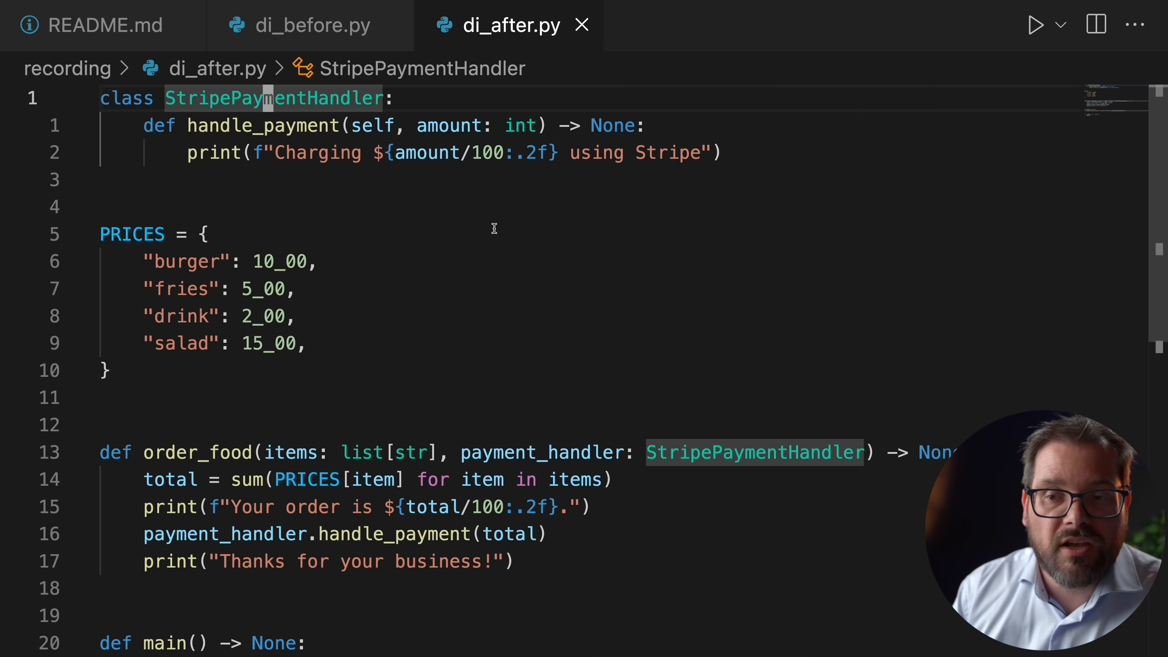
{"action": "scroll", "scroll_direction": "down", "scroll_amount": 3}
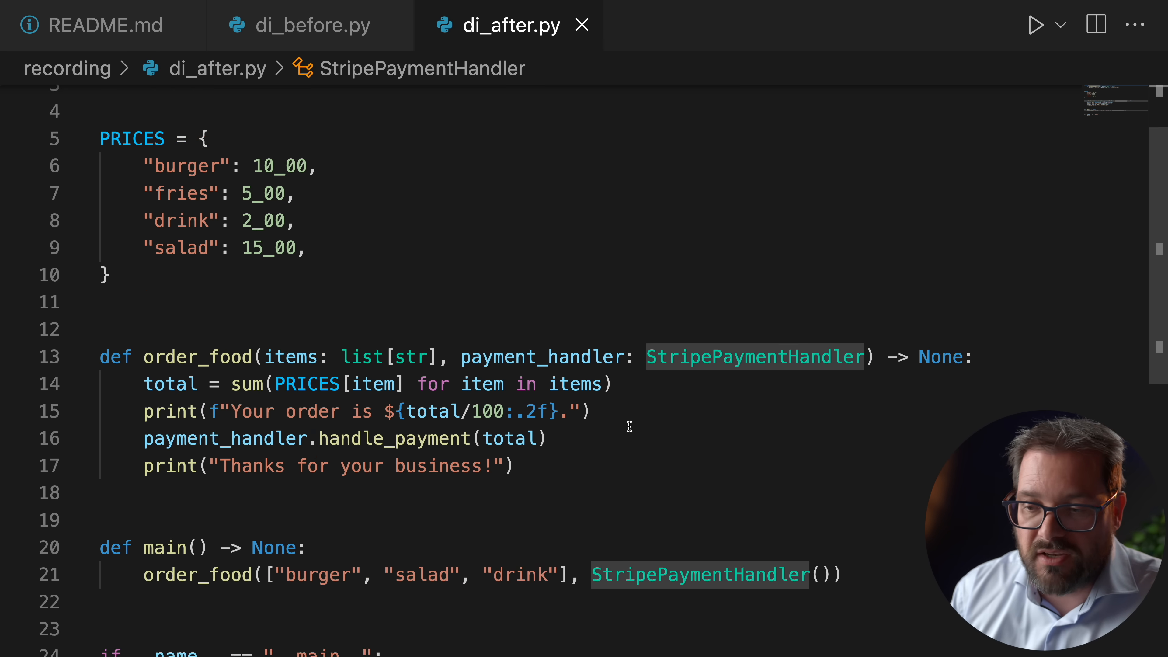